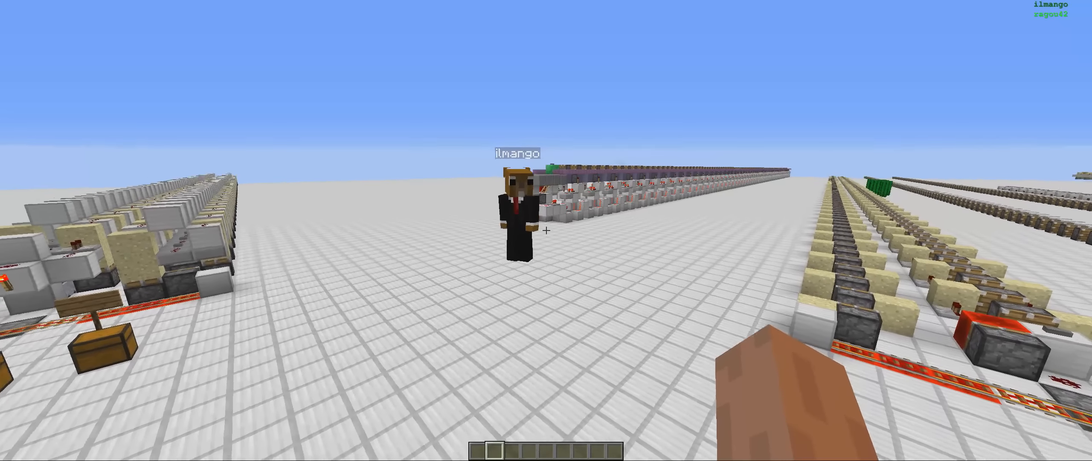
{"action": "mouse_move", "coordinate": [546, 230]}
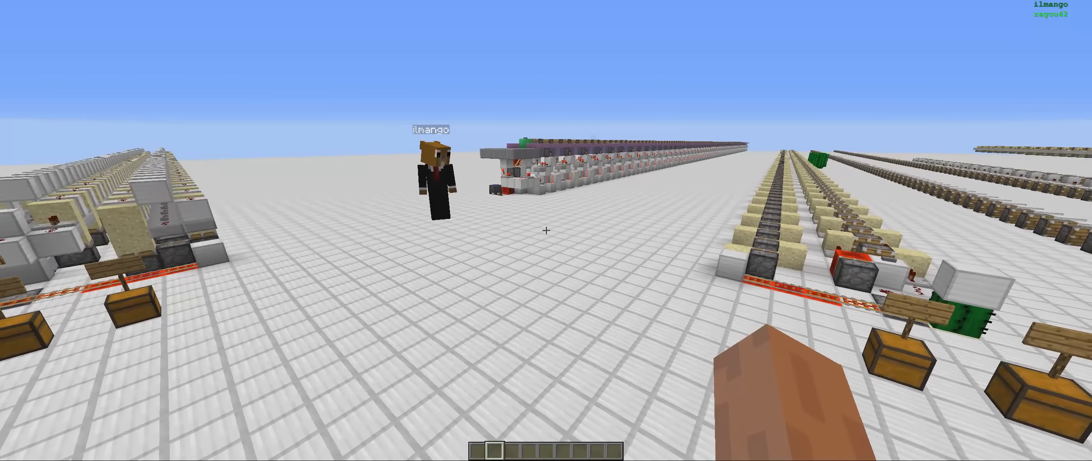
{"action": "mouse_move", "coordinate": [546, 229]}
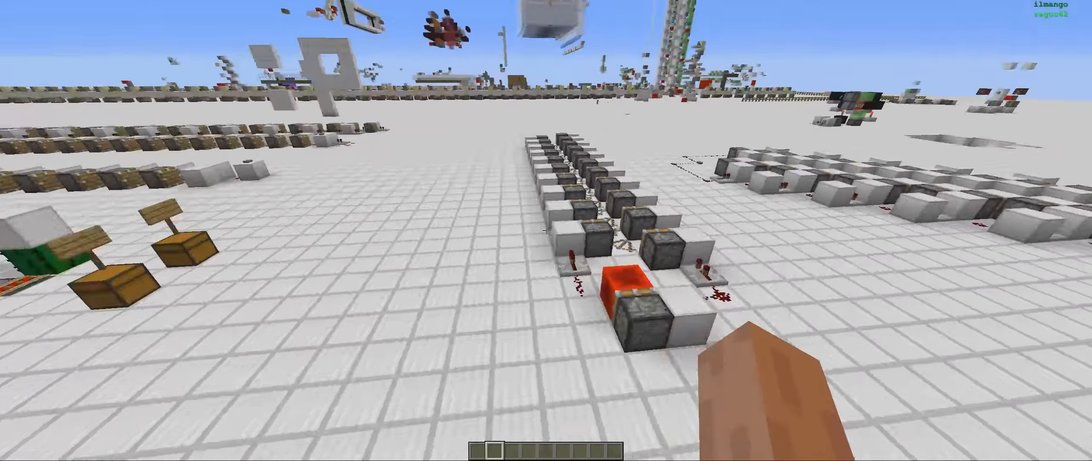
{"action": "mouse_move", "coordinate": [547, 231]}
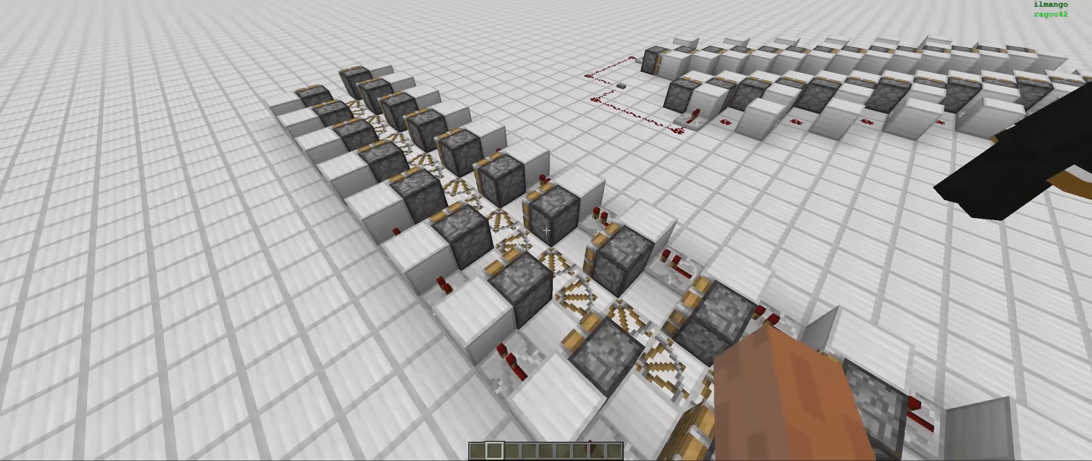
{"action": "mouse_move", "coordinate": [546, 230]}
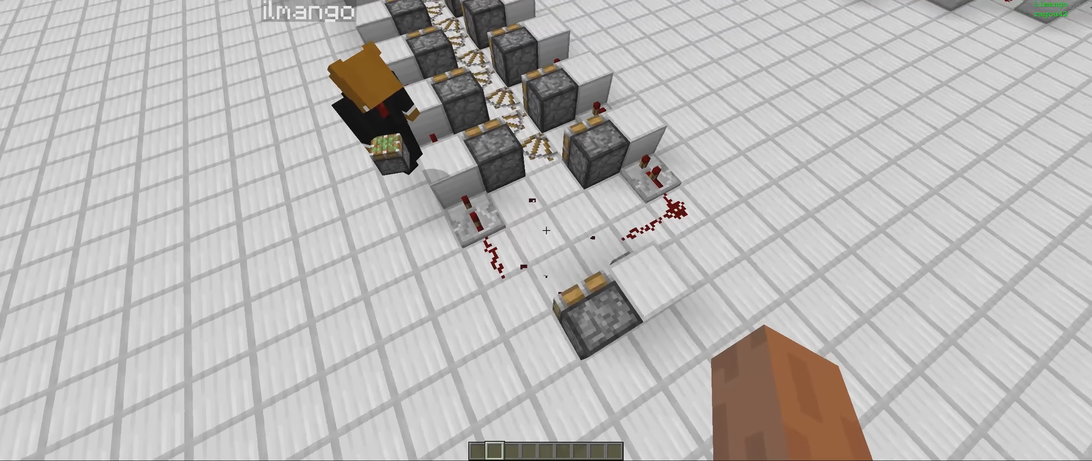
{"action": "mouse_move", "coordinate": [547, 230]}
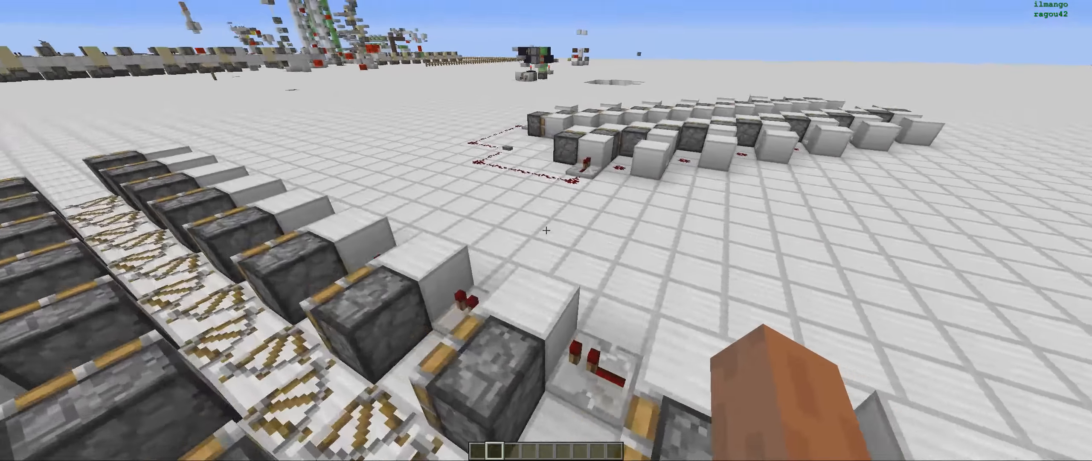
{"action": "mouse_move", "coordinate": [546, 230]}
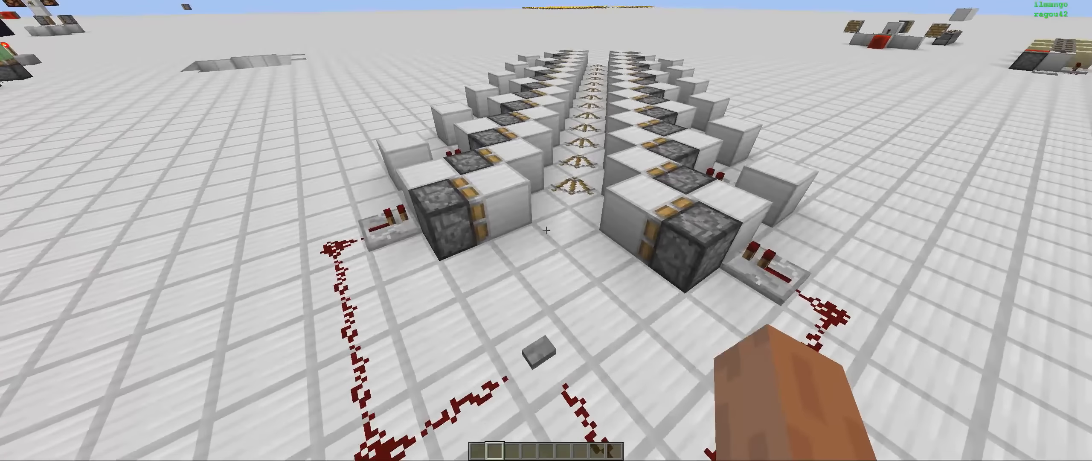
{"action": "mouse_move", "coordinate": [546, 231]}
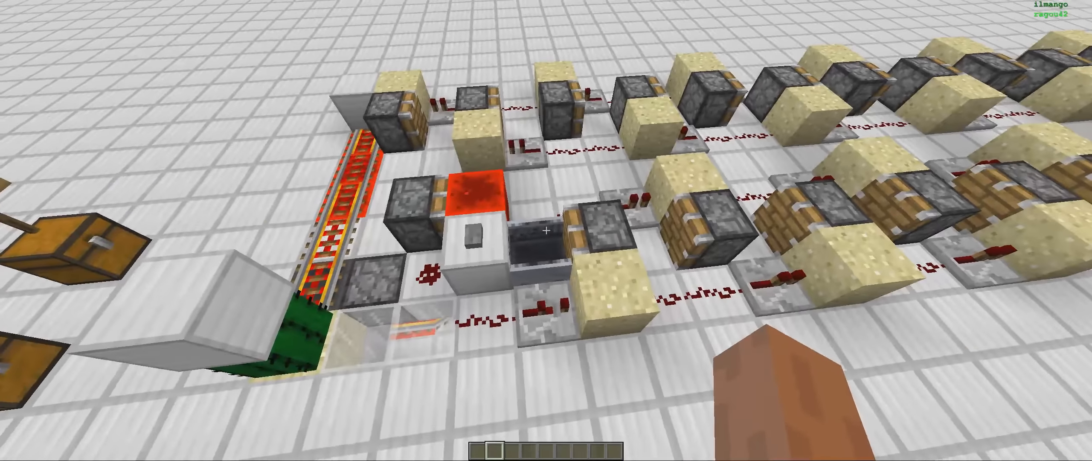
{"action": "mouse_move", "coordinate": [547, 231]}
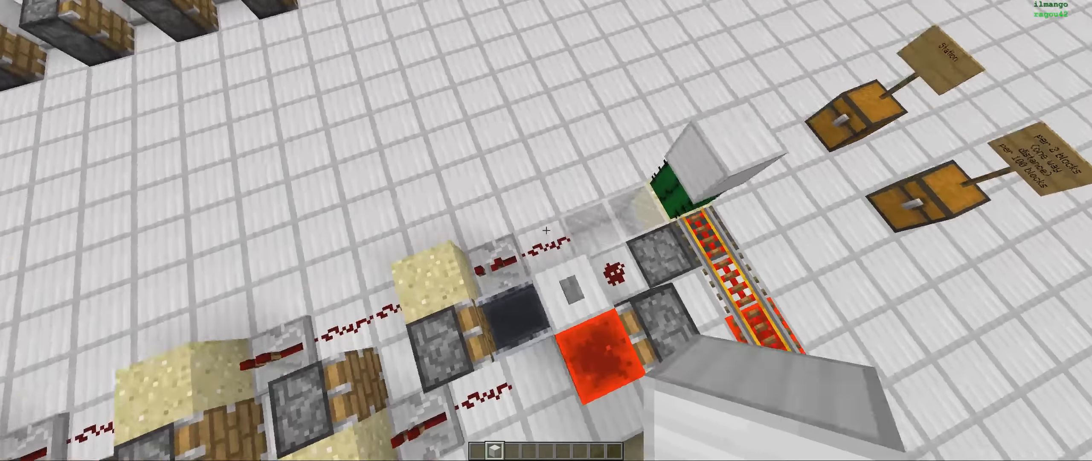
{"action": "mouse_move", "coordinate": [546, 231]}
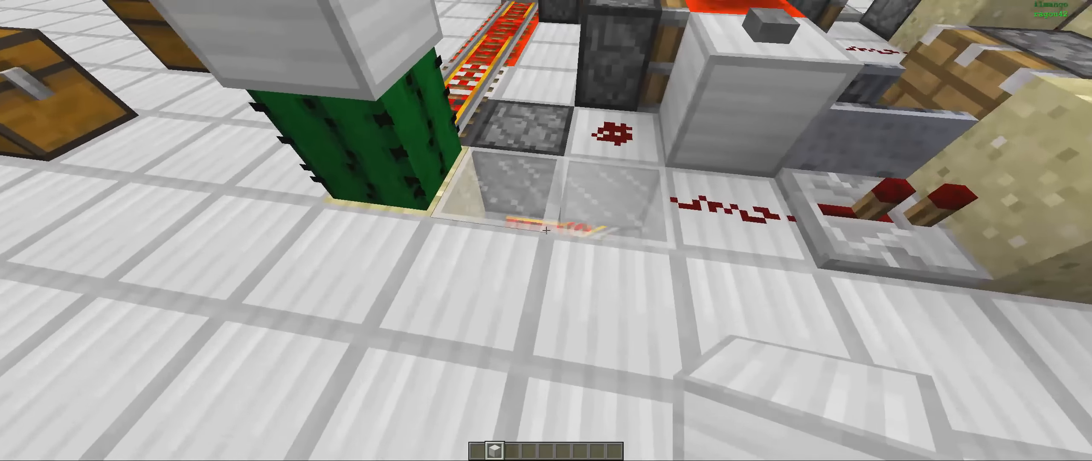
{"action": "mouse_move", "coordinate": [546, 231]}
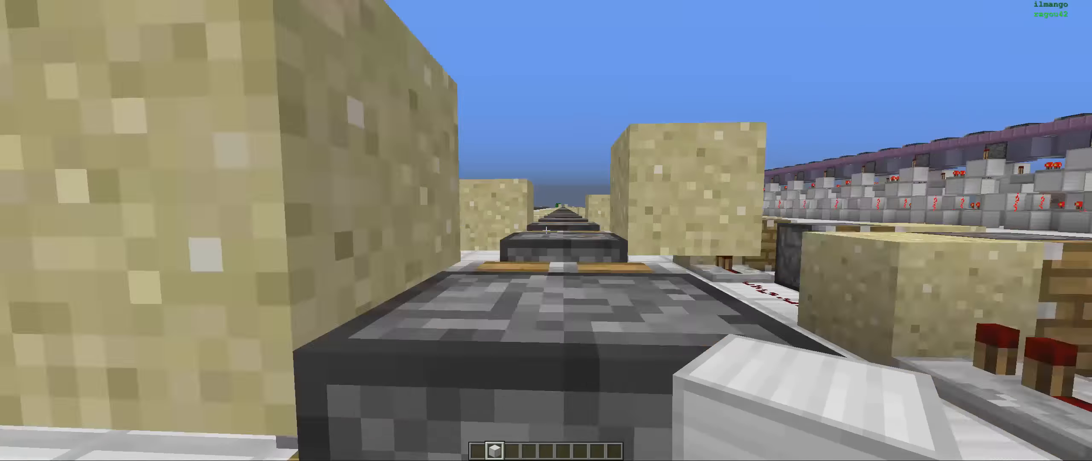
{"action": "mouse_move", "coordinate": [546, 231]}
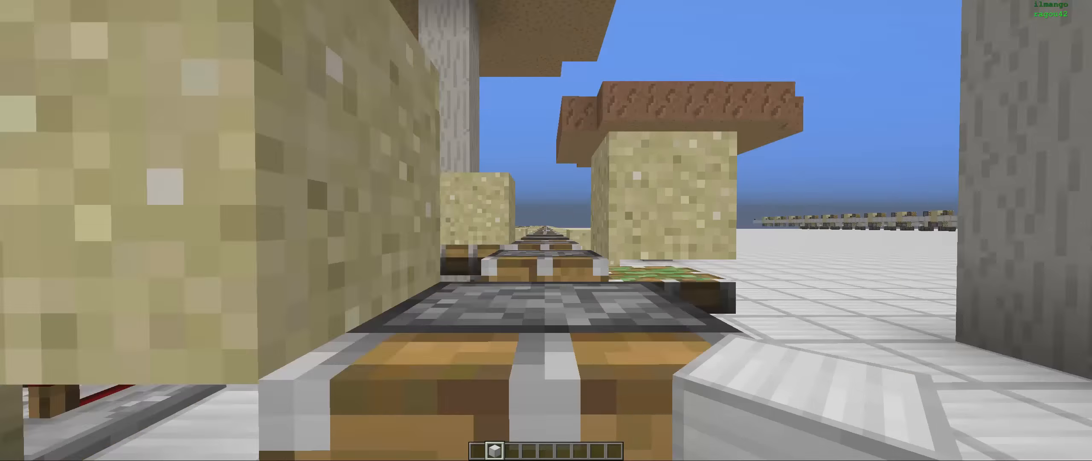
- Toggle on the F3 debug overlay while viewing down the piston bolt line
{"action": "key", "text": "f3"}
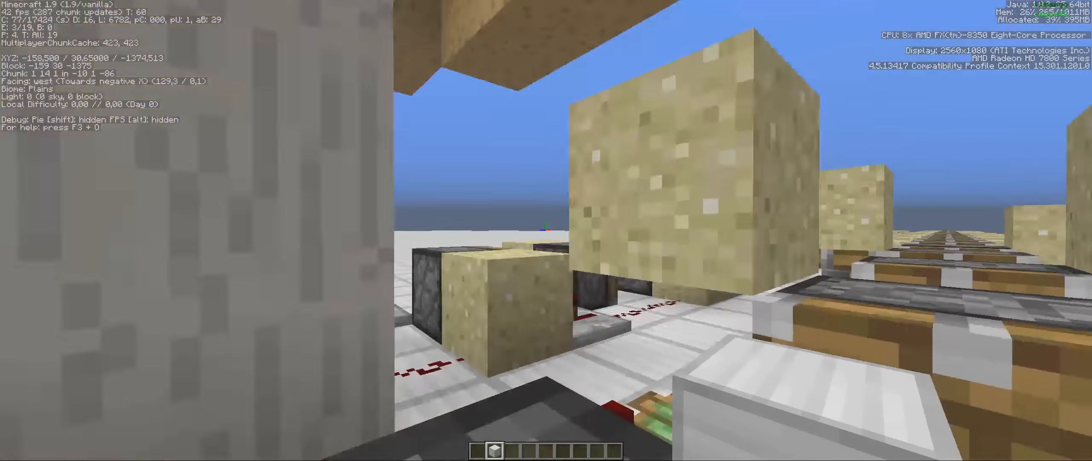
{"action": "mouse_move", "coordinate": [547, 230]}
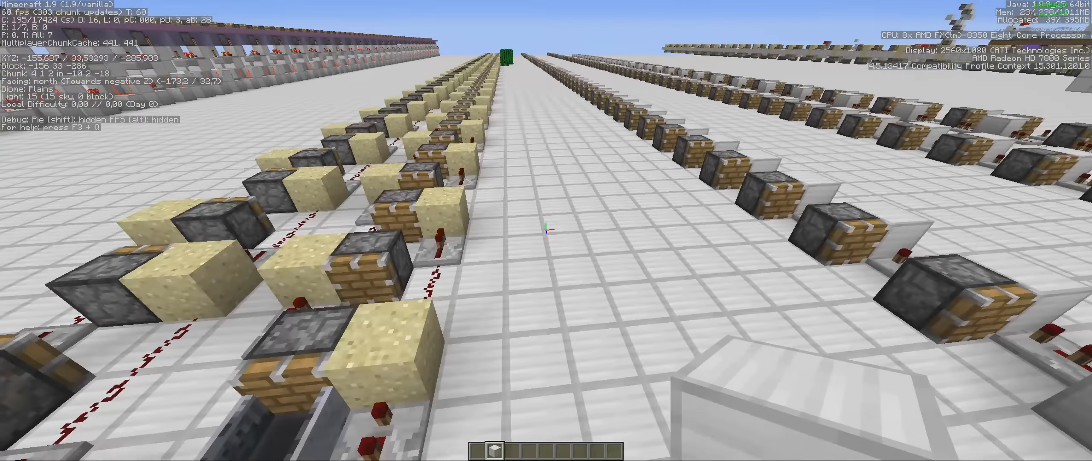
- Walk forward back toward the translocator station and its signed chests
{"action": "key", "text": "w"}
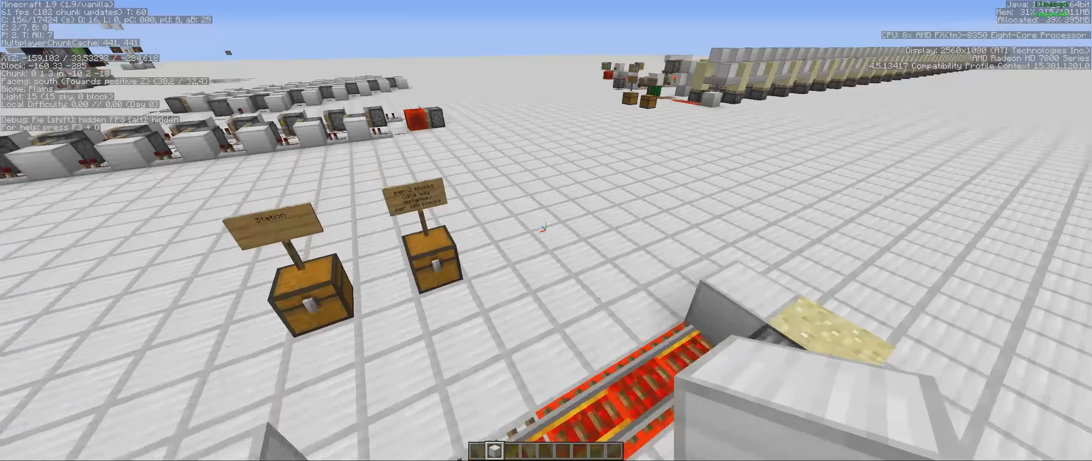
{"action": "mouse_move", "coordinate": [546, 231]}
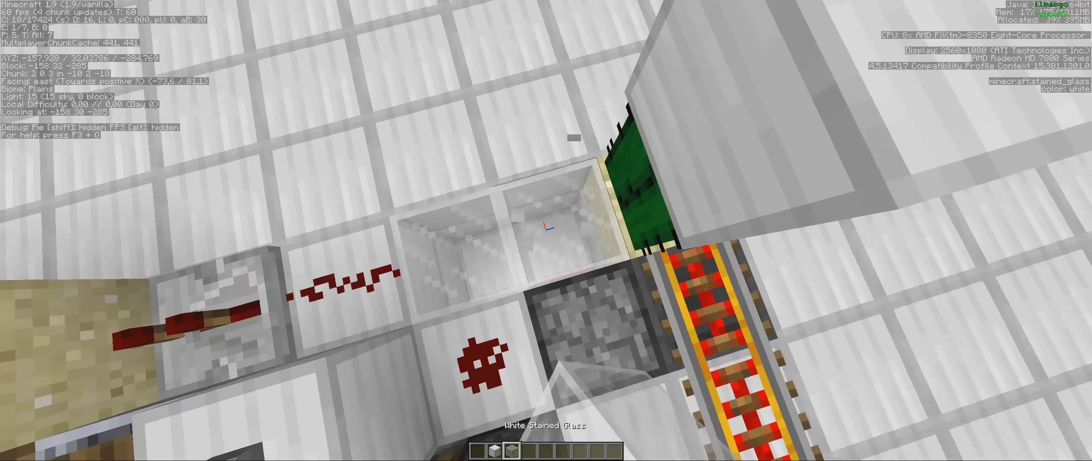
{"action": "mouse_move", "coordinate": [546, 231]}
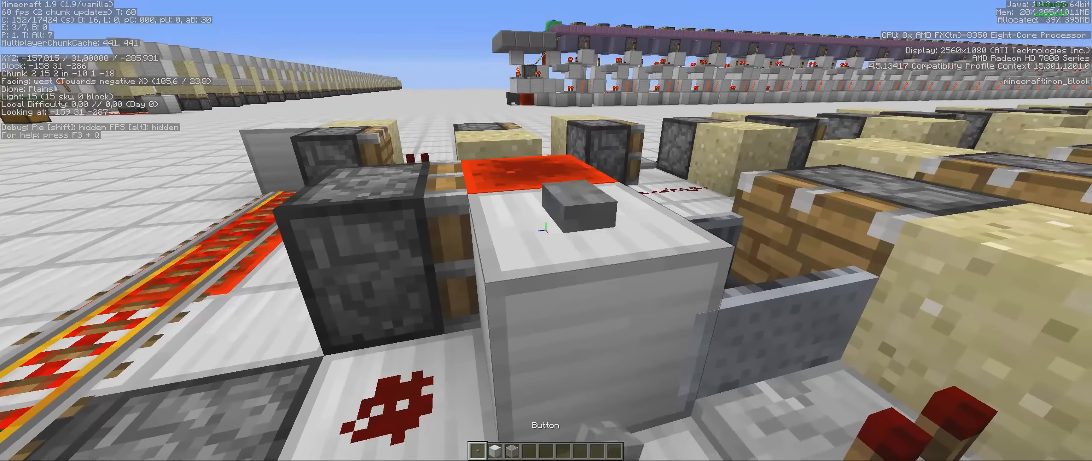
{"action": "mouse_move", "coordinate": [546, 231]}
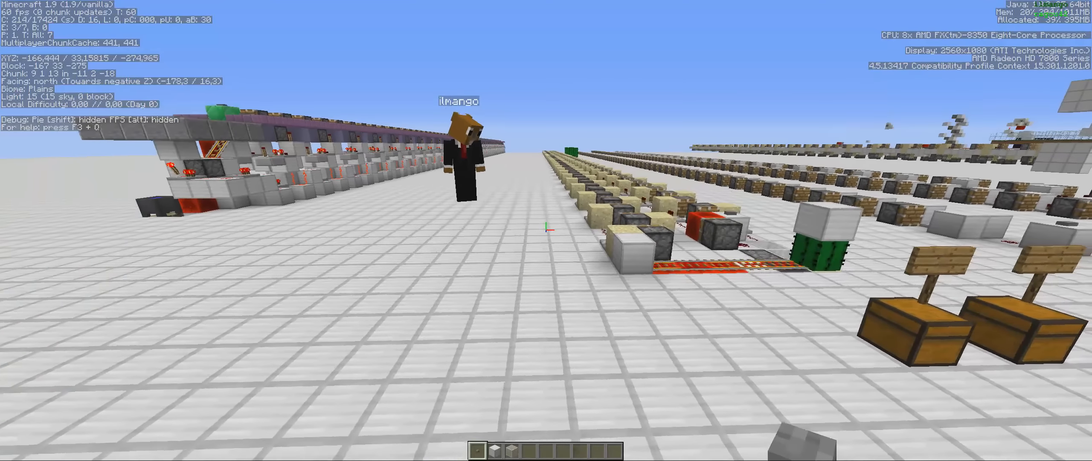
{"action": "mouse_move", "coordinate": [546, 230]}
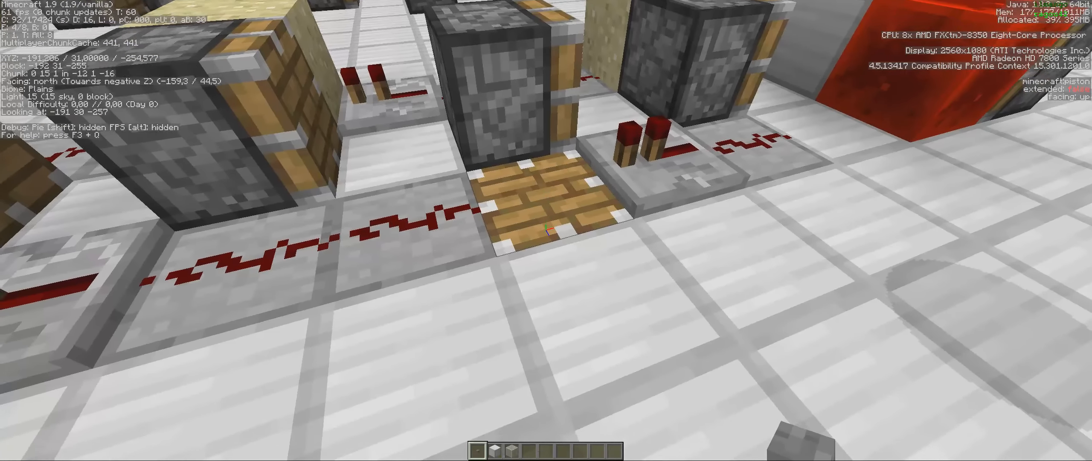
{"action": "mouse_move", "coordinate": [546, 230]}
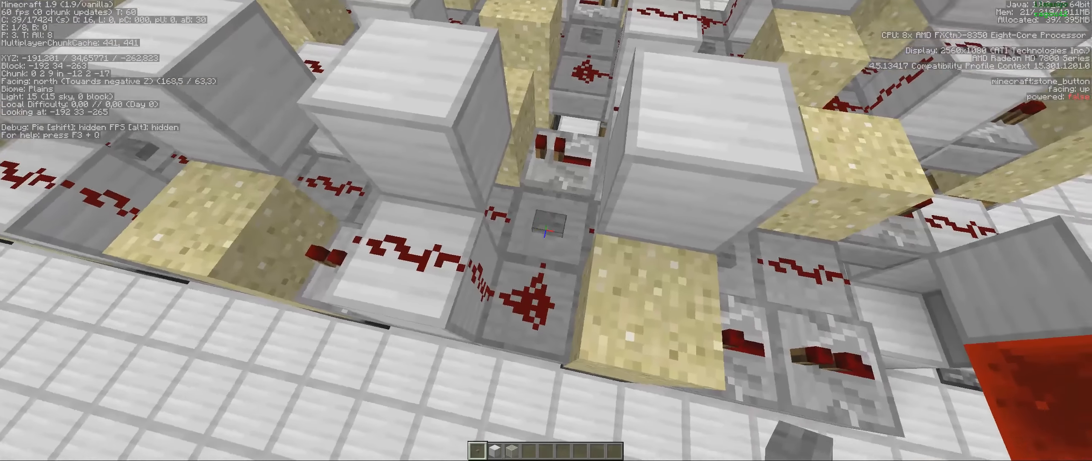
{"action": "mouse_move", "coordinate": [546, 231]}
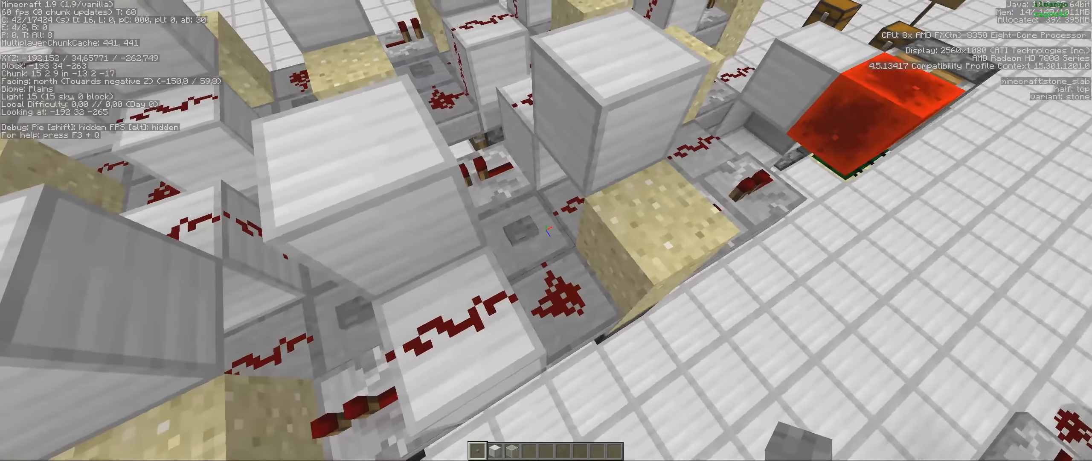
{"action": "mouse_move", "coordinate": [546, 230]}
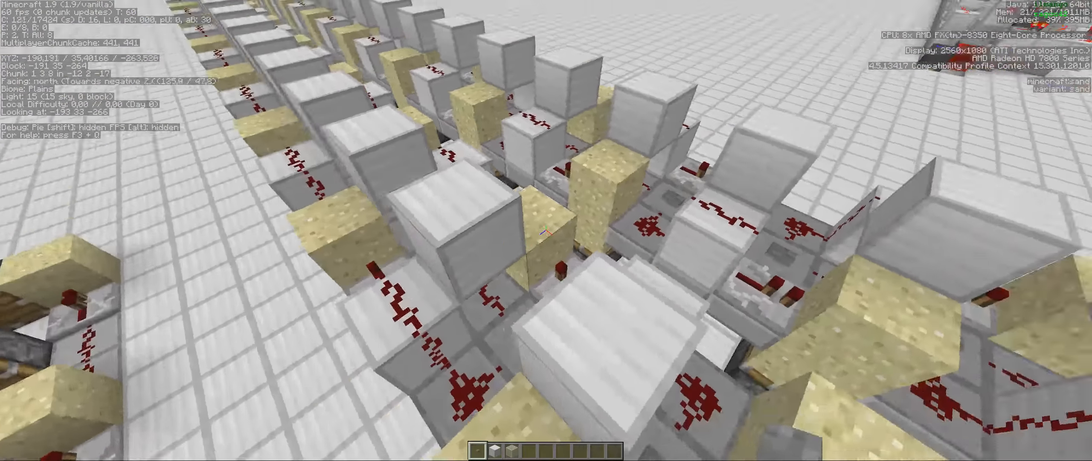
{"action": "mouse_move", "coordinate": [547, 230]}
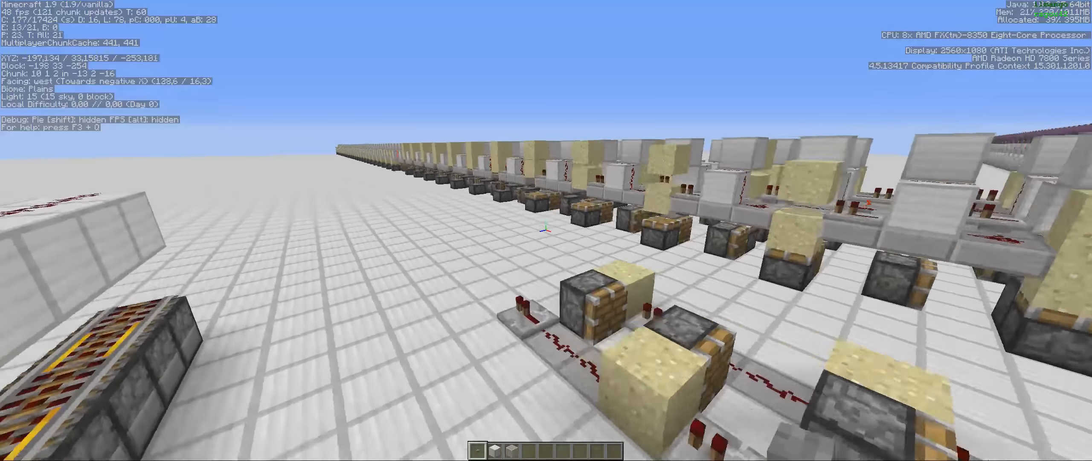
{"action": "key", "text": "w"}
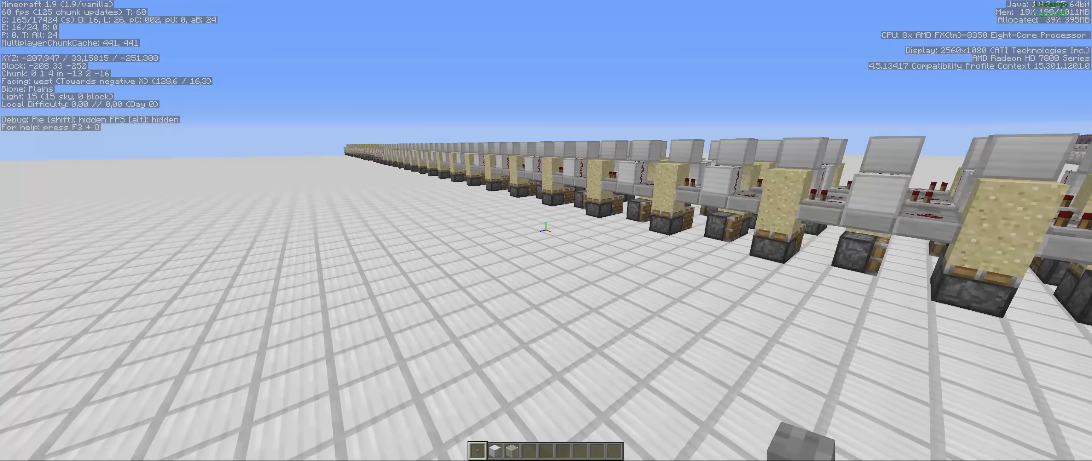
{"action": "mouse_move", "coordinate": [546, 231]}
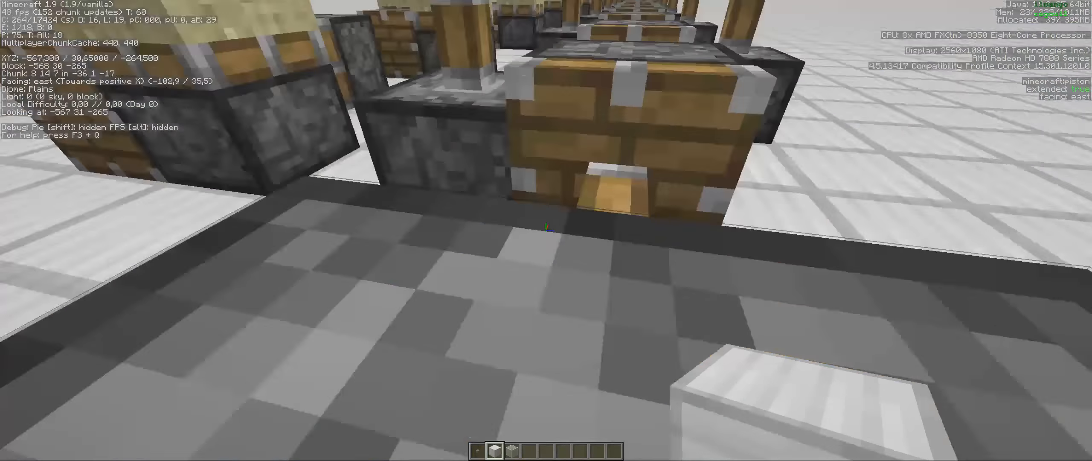
- Move forward beneath the slab-roofed bolt track past the stone-and-chest bases
{"action": "key", "text": "w"}
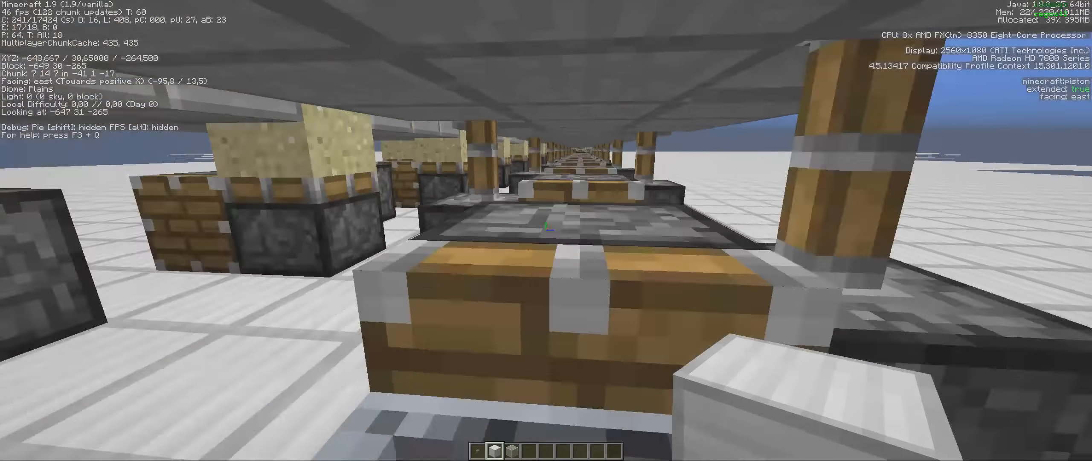
{"action": "mouse_move", "coordinate": [547, 231]}
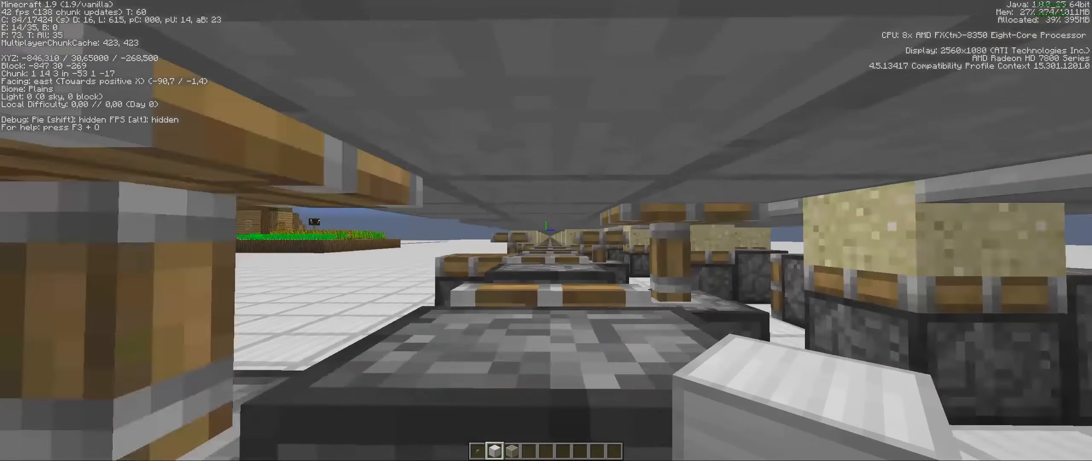
{"action": "key", "text": "w"}
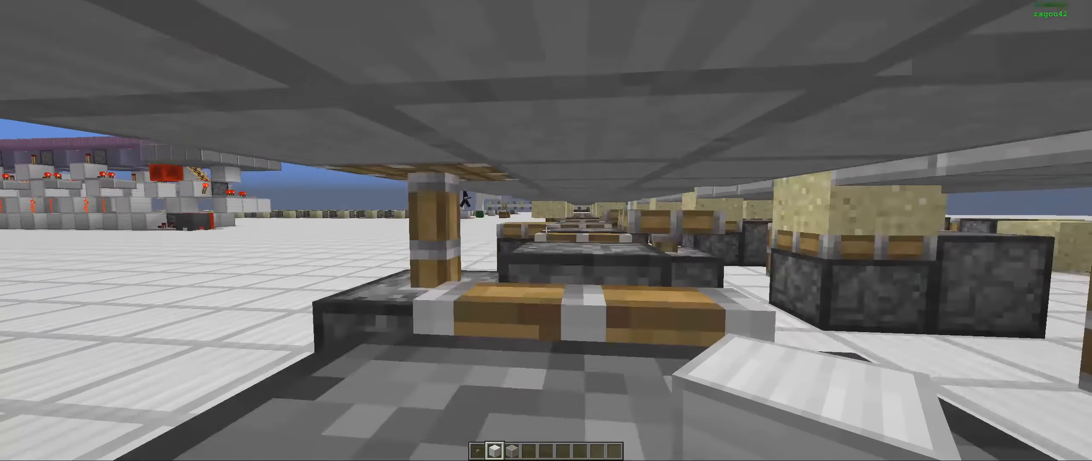
{"action": "mouse_move", "coordinate": [547, 230]}
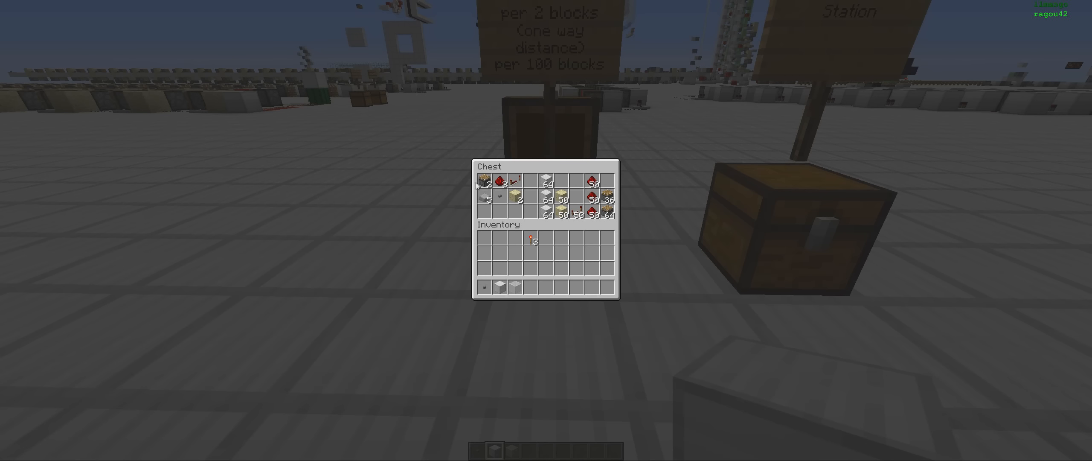
{"action": "mouse_move", "coordinate": [597, 231]}
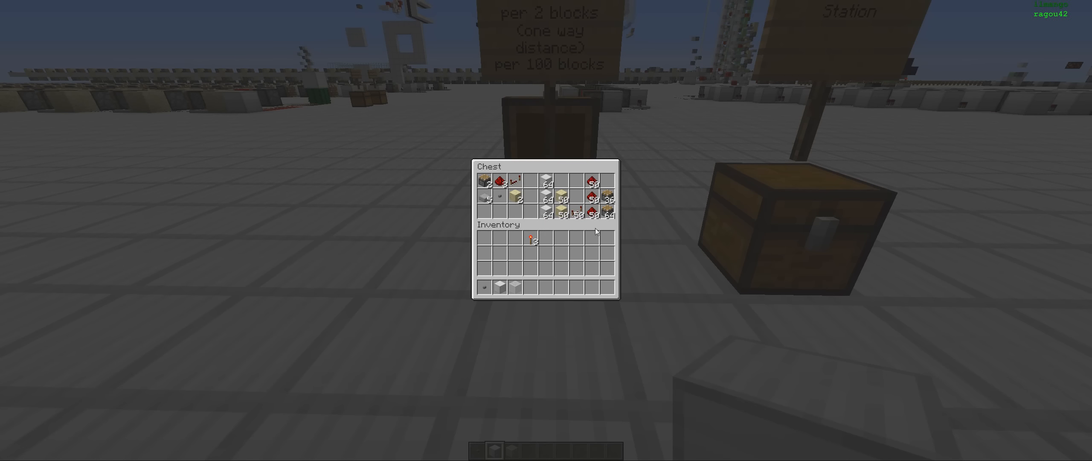
{"action": "mouse_move", "coordinate": [620, 254]}
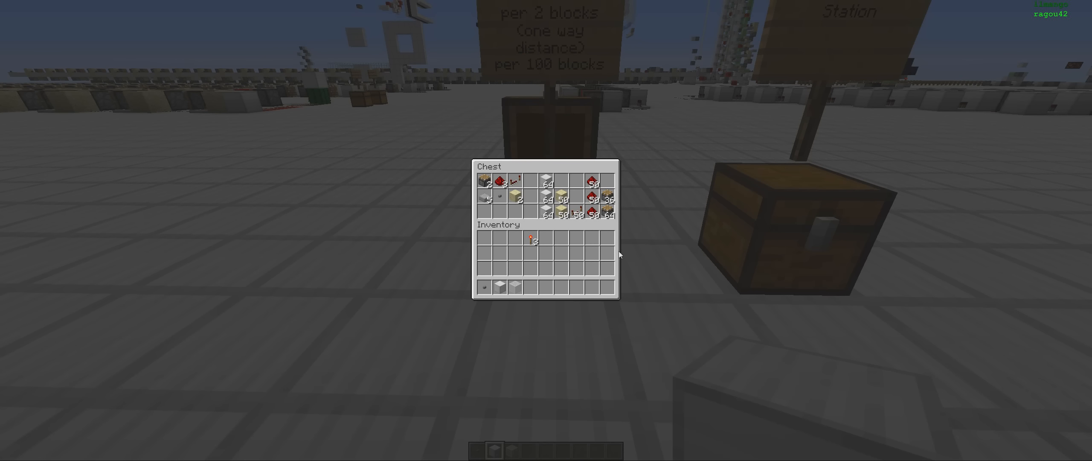
{"action": "mouse_move", "coordinate": [550, 218]}
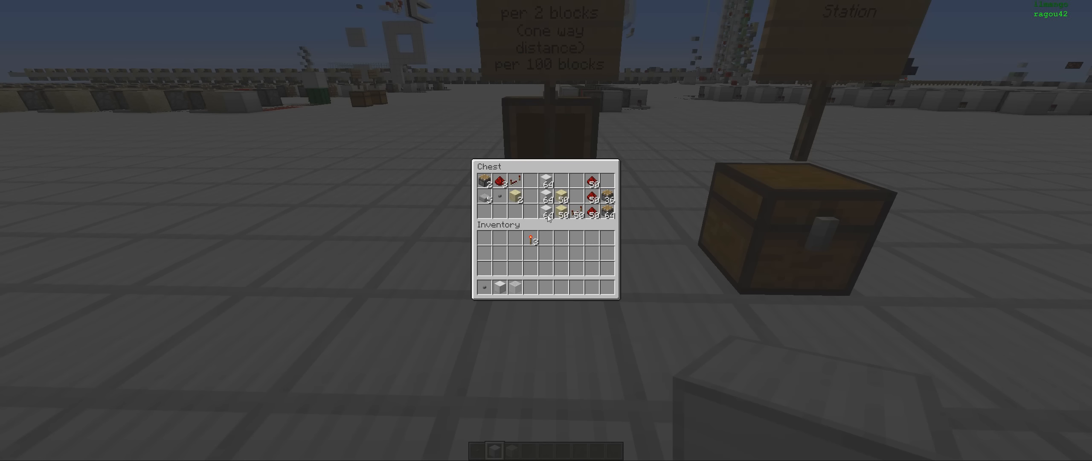
{"action": "mouse_move", "coordinate": [689, 250]}
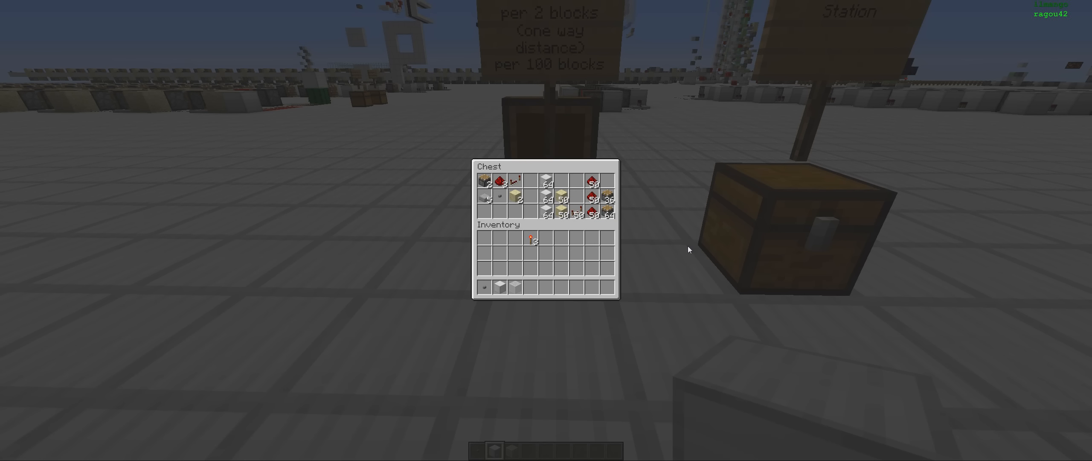
- Close the Station supply chest inventory with Escape
{"action": "key", "text": "Escape"}
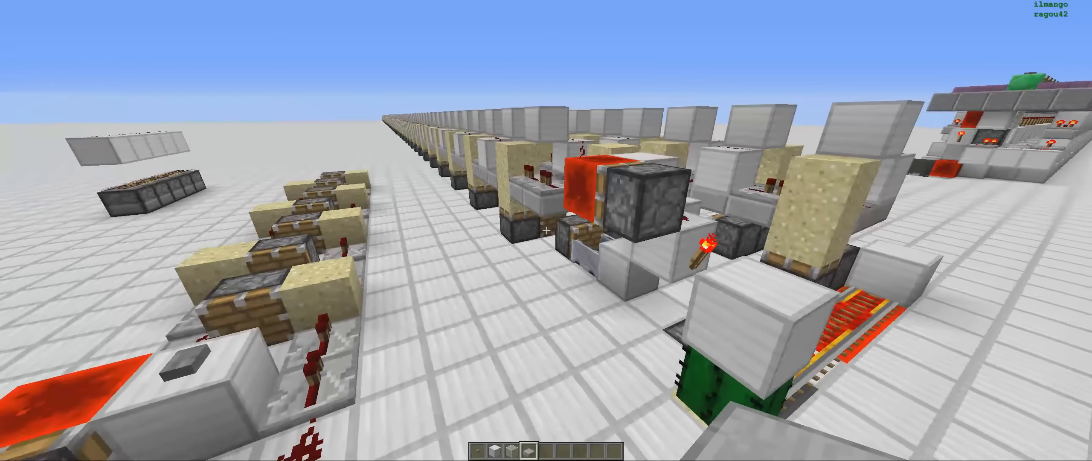
{"action": "mouse_move", "coordinate": [546, 230]}
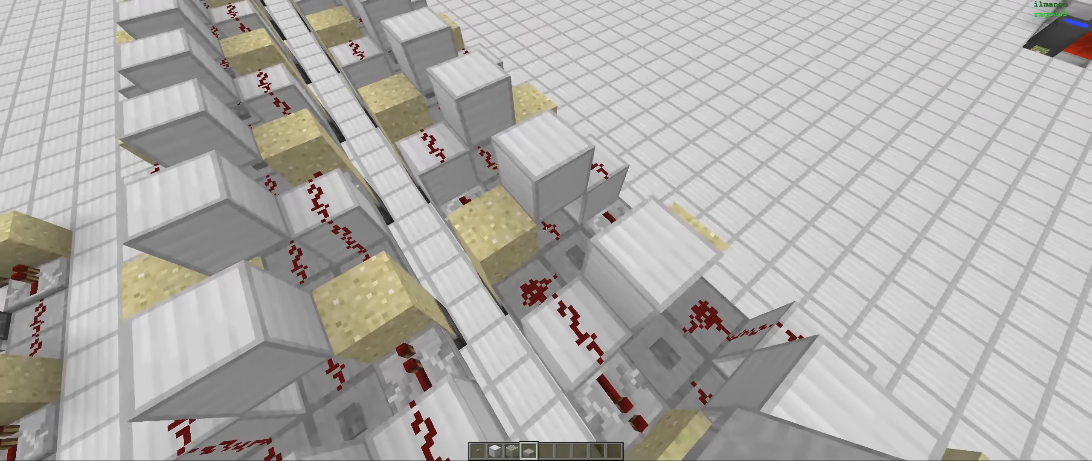
{"action": "mouse_move", "coordinate": [546, 230]}
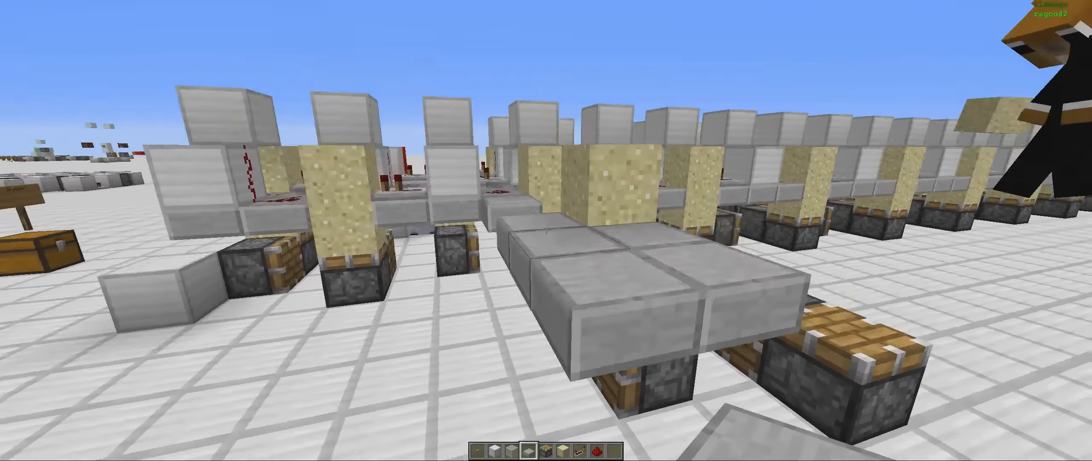
{"action": "mouse_move", "coordinate": [546, 231]}
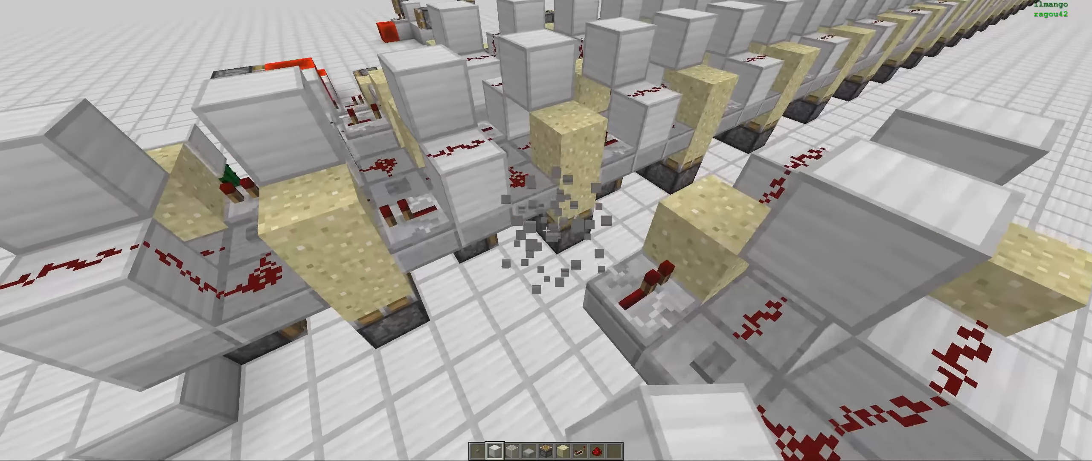
{"action": "mouse_move", "coordinate": [546, 230]}
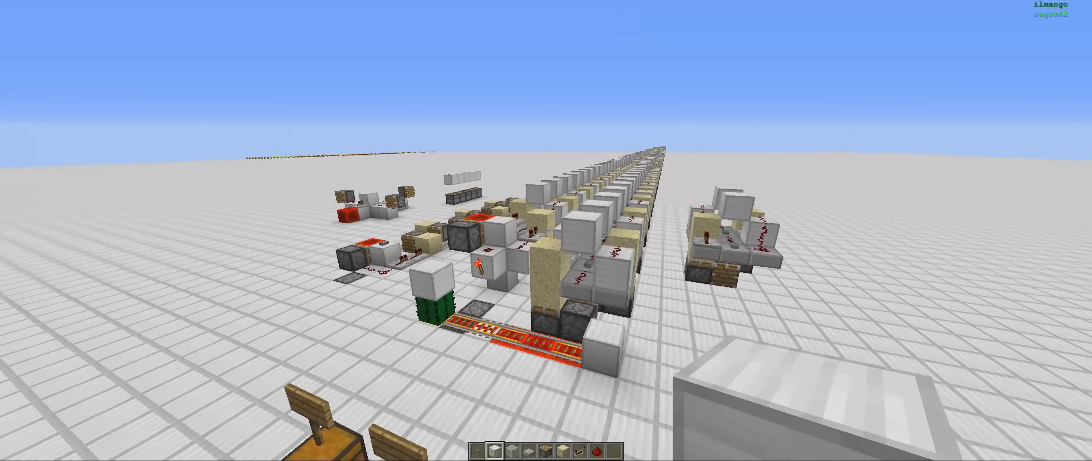
{"action": "mouse_move", "coordinate": [546, 230]}
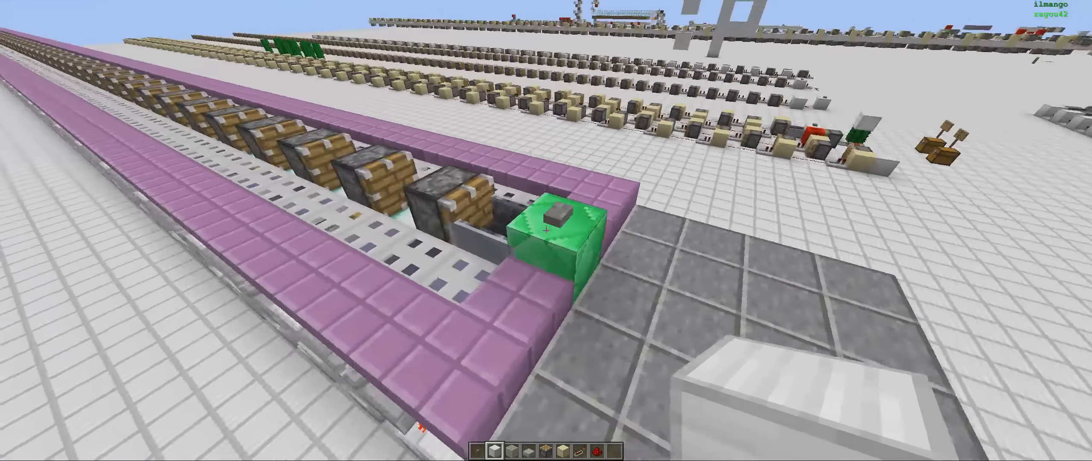
{"action": "mouse_move", "coordinate": [546, 231]}
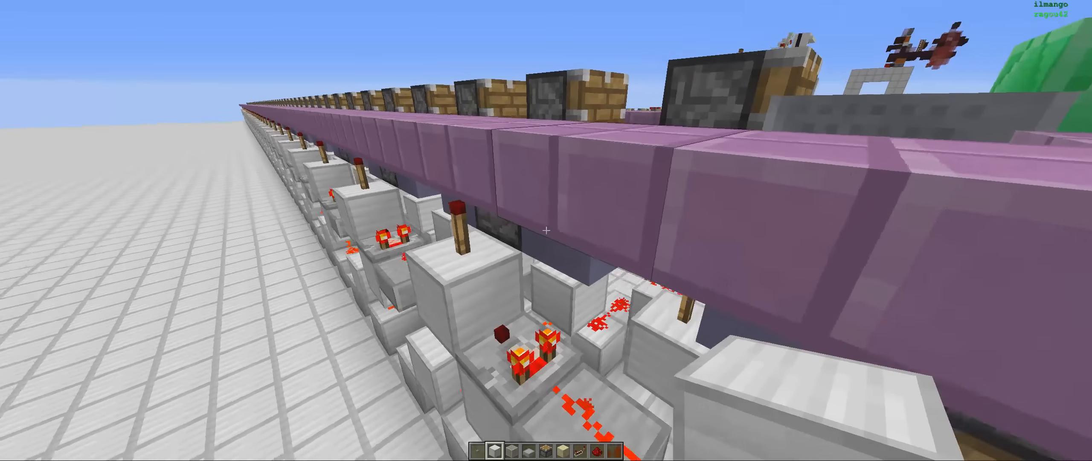
{"action": "mouse_move", "coordinate": [547, 231]}
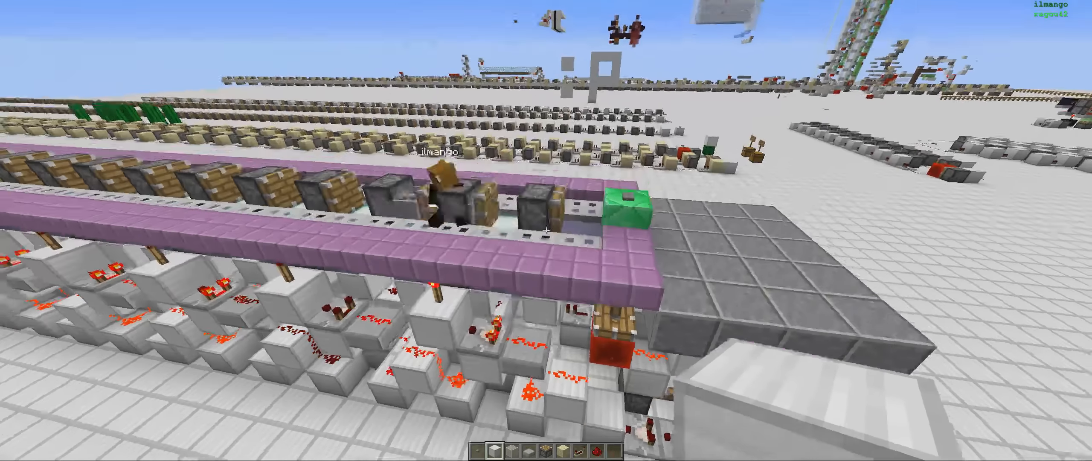
{"action": "mouse_move", "coordinate": [546, 230]}
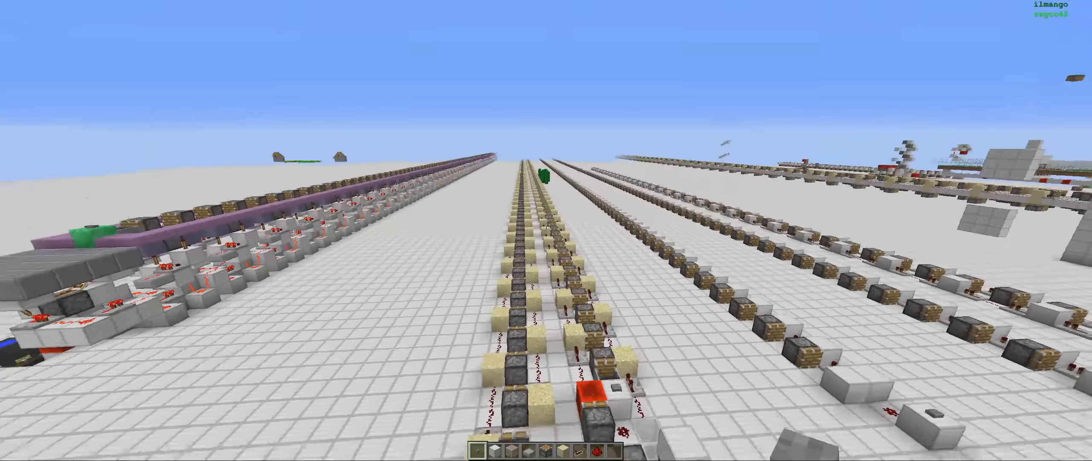
{"action": "mouse_move", "coordinate": [547, 230]}
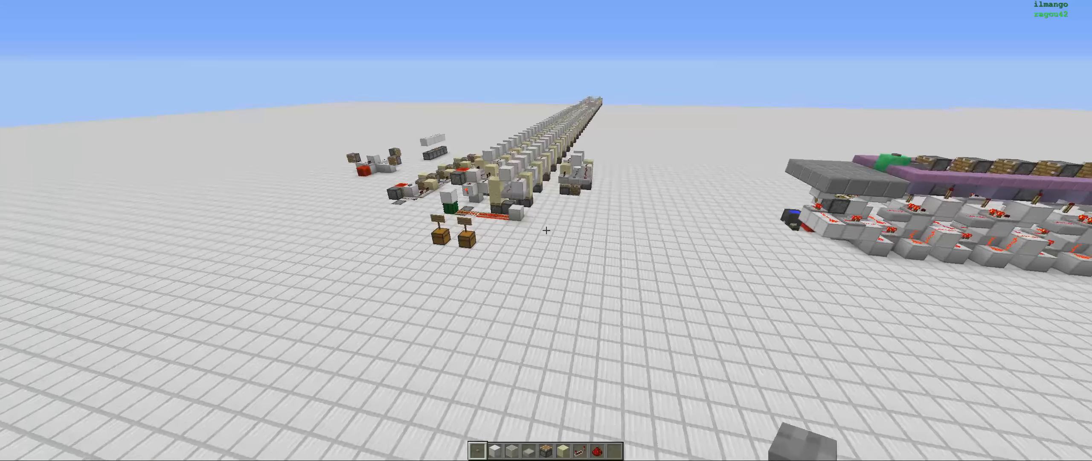